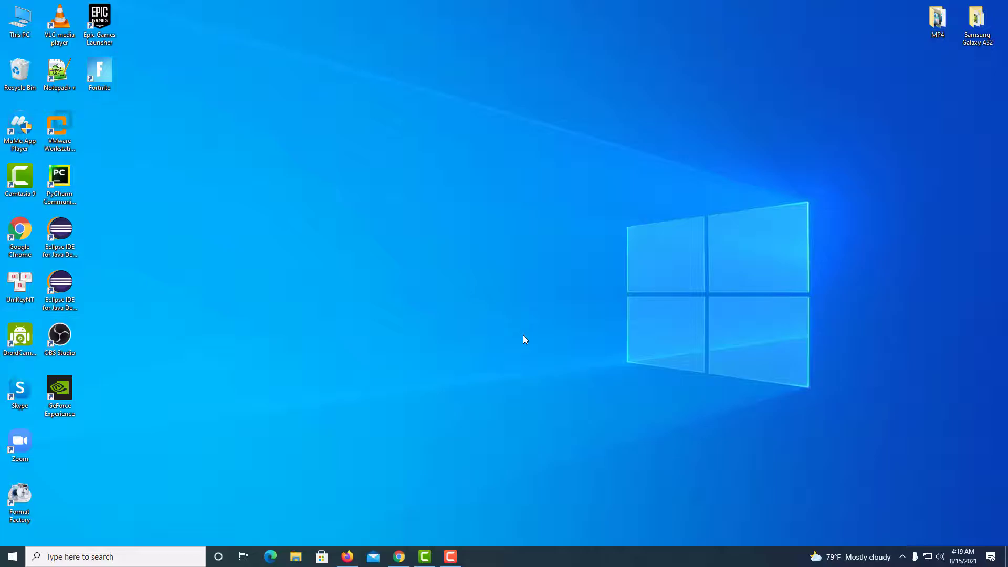
Step: Launch msconfig from the Run prompt and reach the Boot advanced options
key("Win+r")
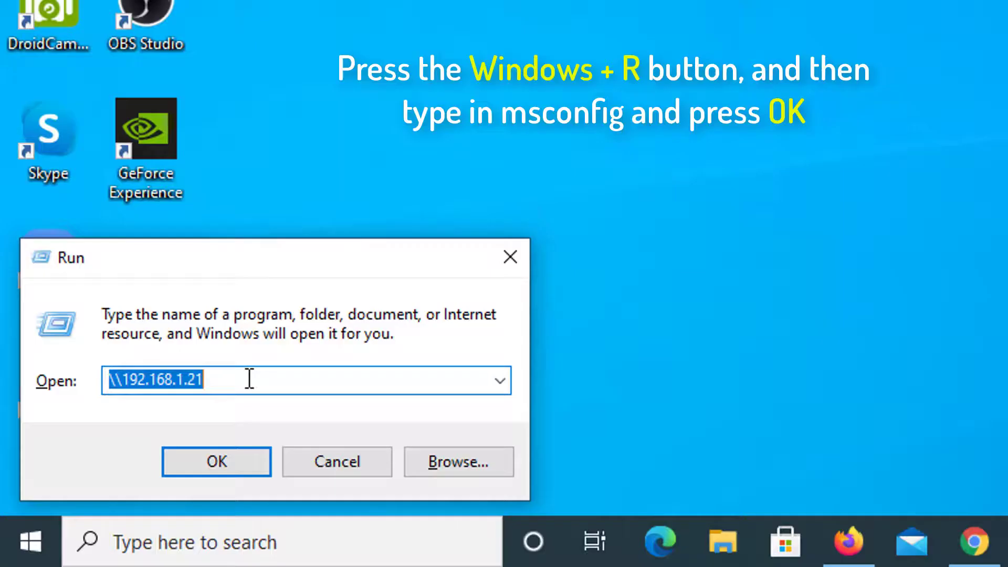
type("msconfig")
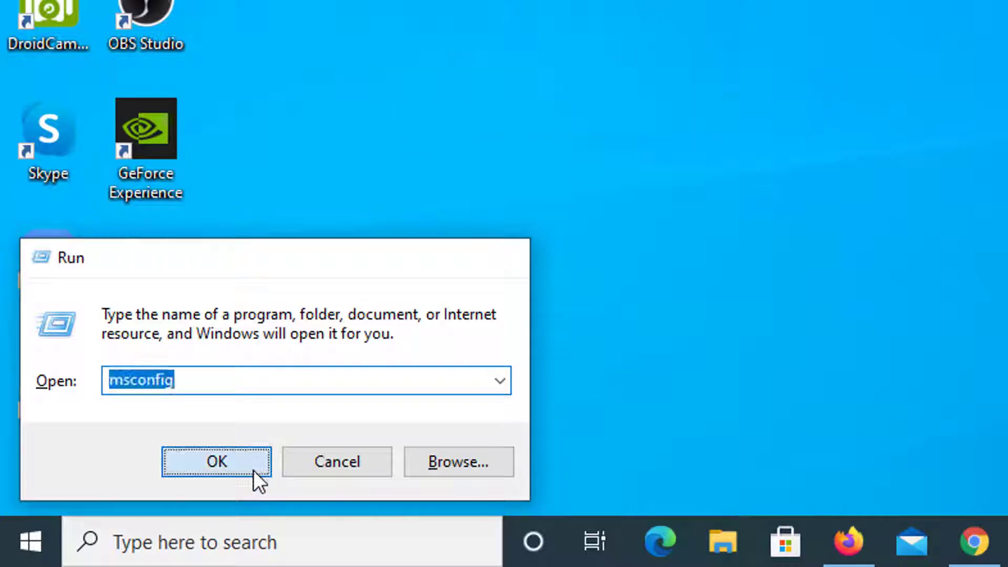
left_click(216, 461)
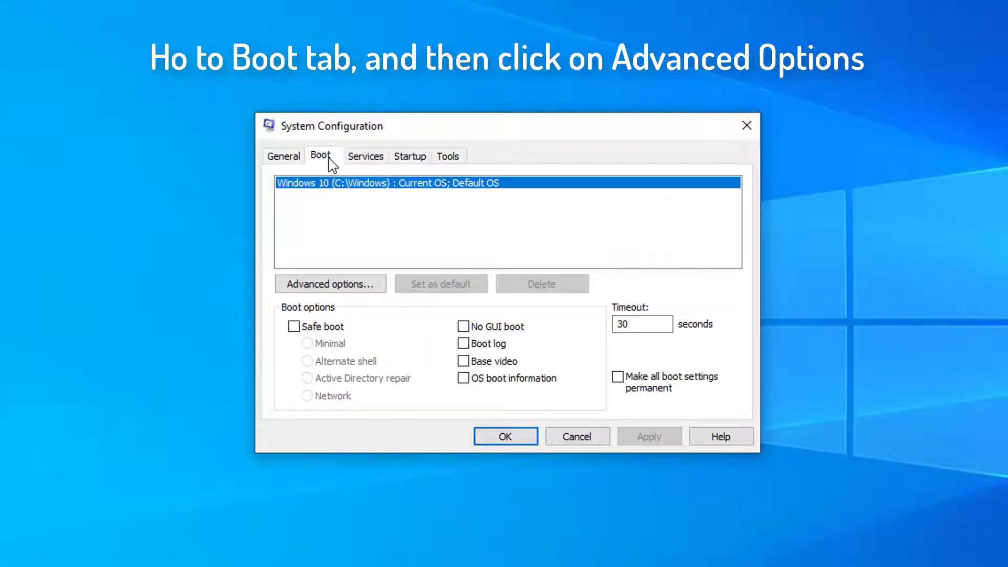
left_click(329, 284)
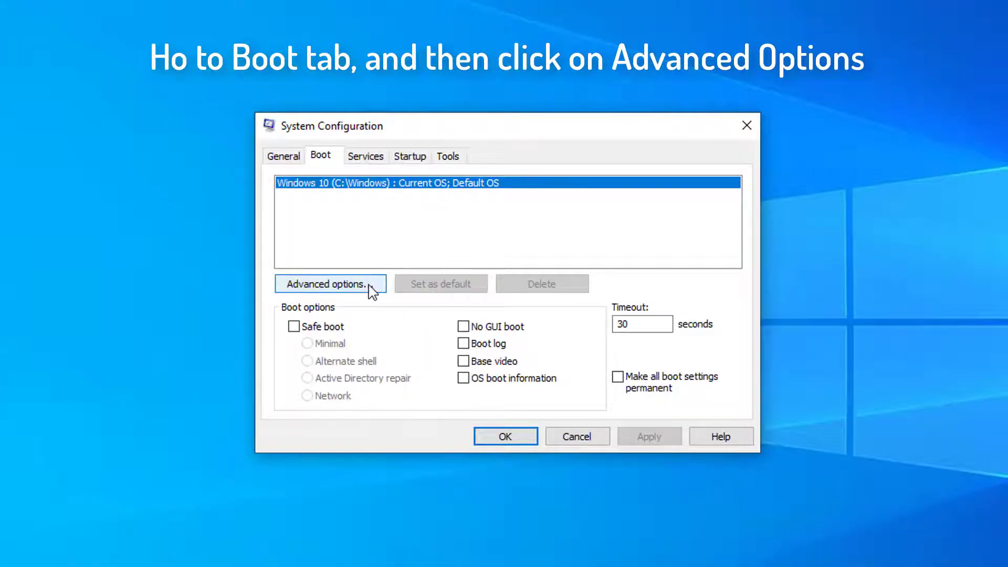
left_click(329, 284)
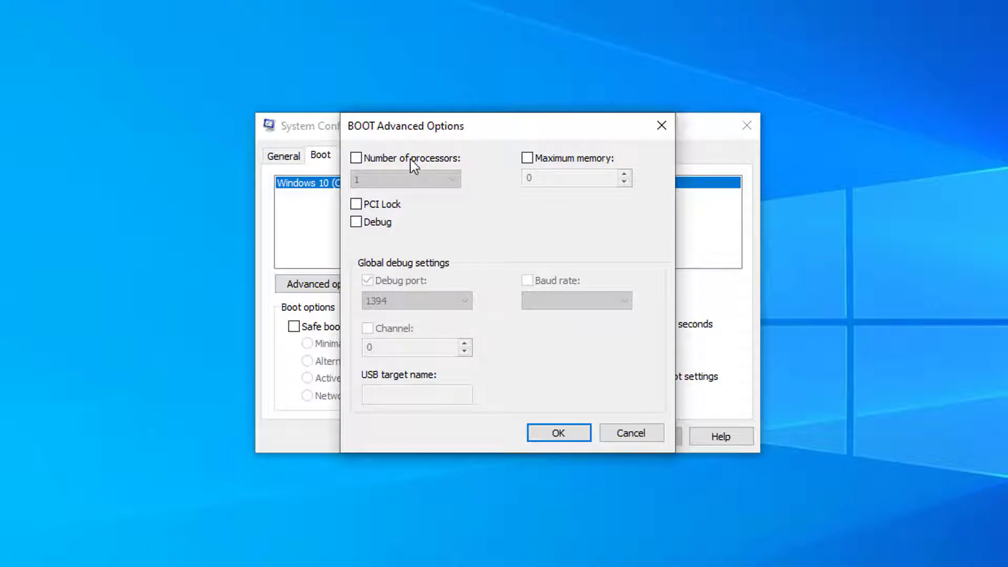
Step: Enable Number of processors at 32, confirm both dialogs and restart the computer
left_click(356, 158)
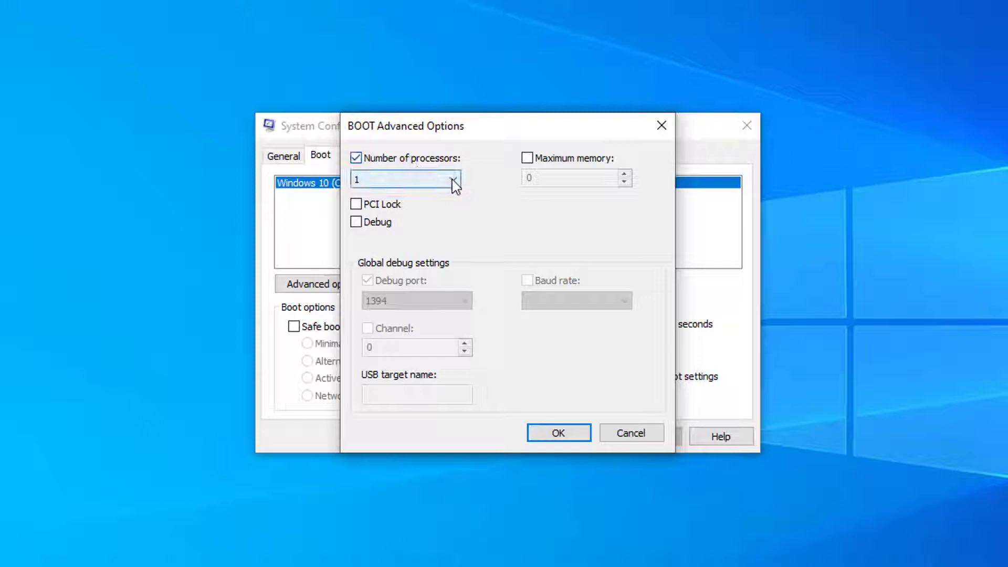
left_click(453, 179)
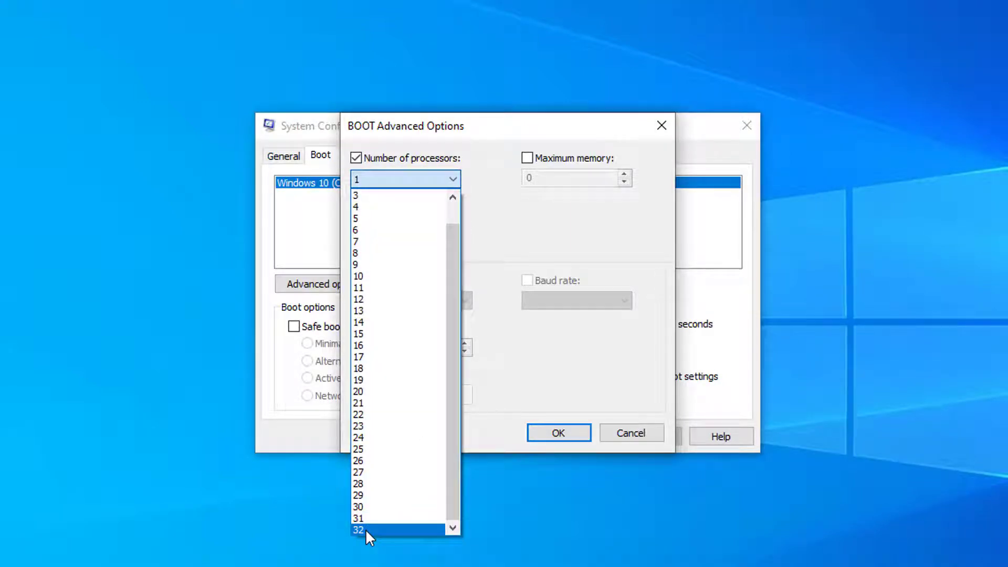
left_click(358, 529)
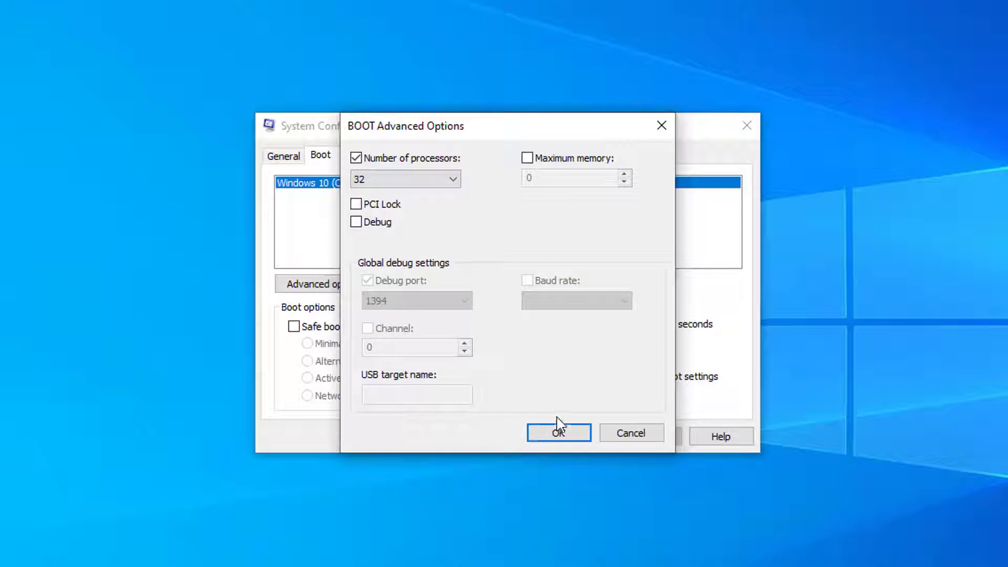
left_click(558, 433)
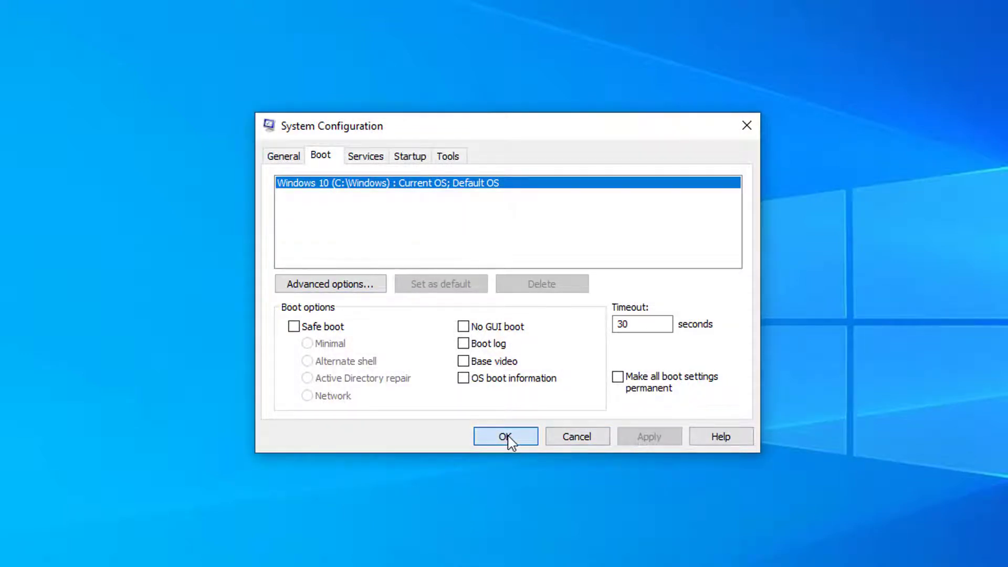
left_click(507, 436)
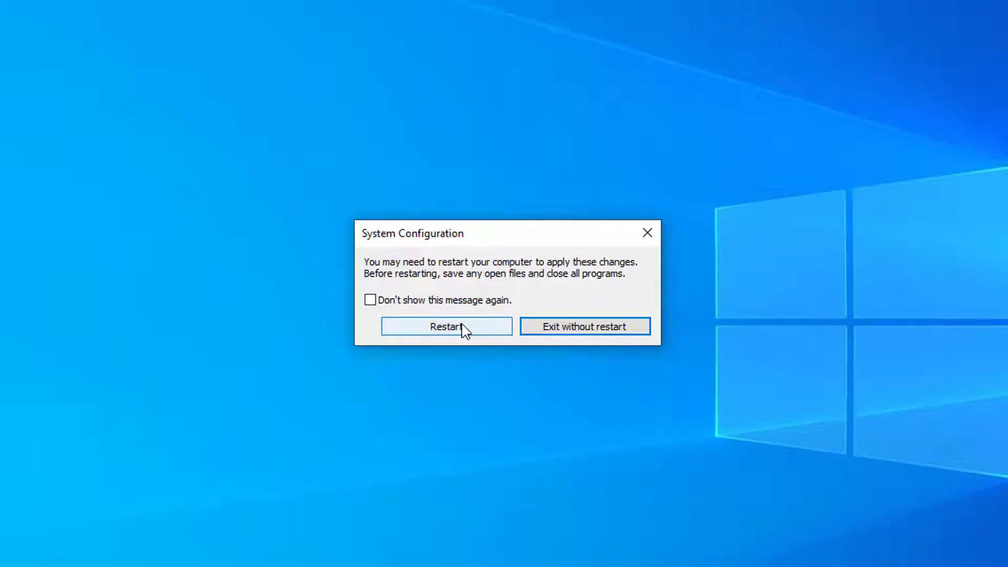
left_click(446, 325)
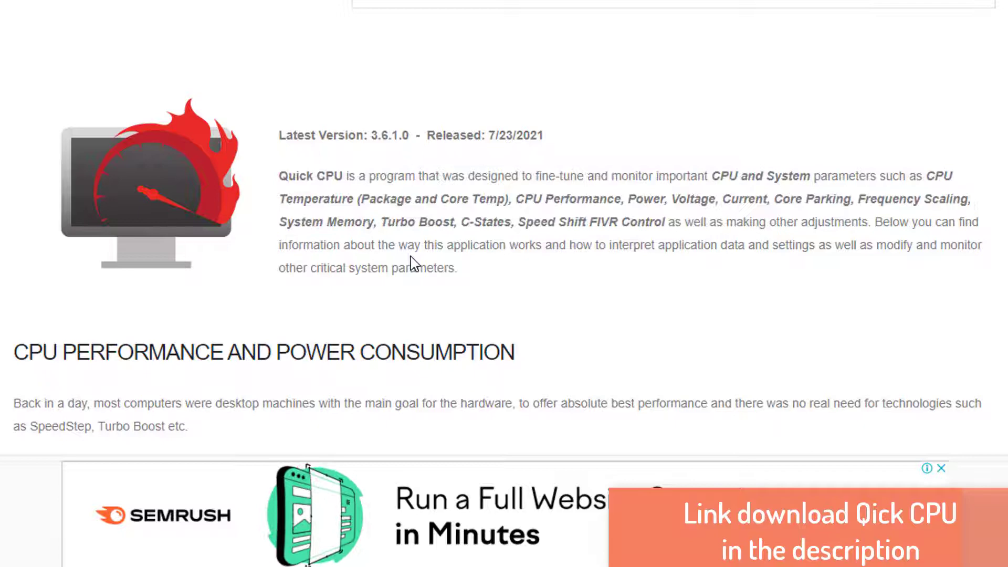
Step: Download the 64-bit QuickCpuSetup64 archive and place it on the desktop
left_click_drag(279, 175, 871, 221)
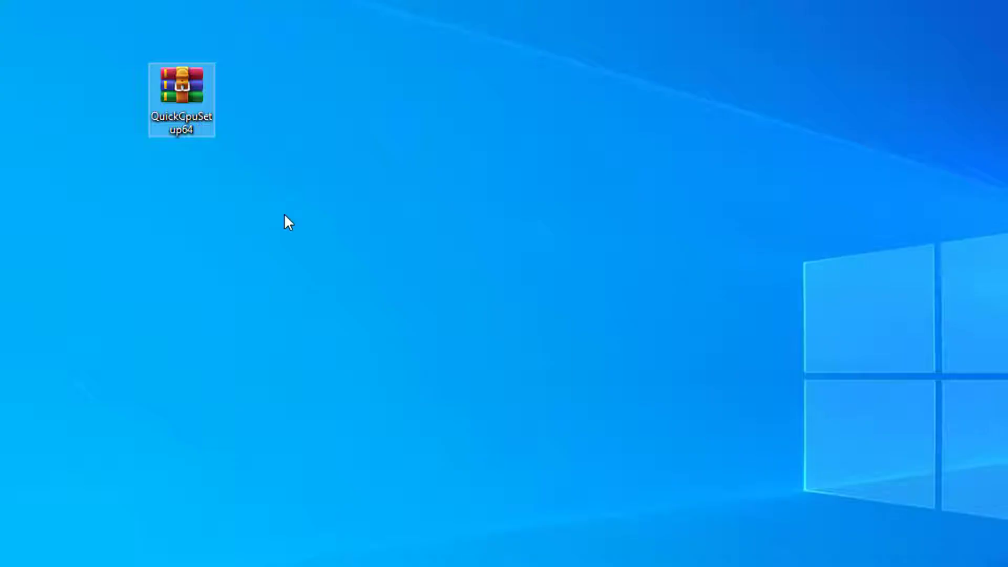
Step: Extract the QuickCpuSetup64 archive and start the Quick CPU installer from its folder
right_click(182, 100)
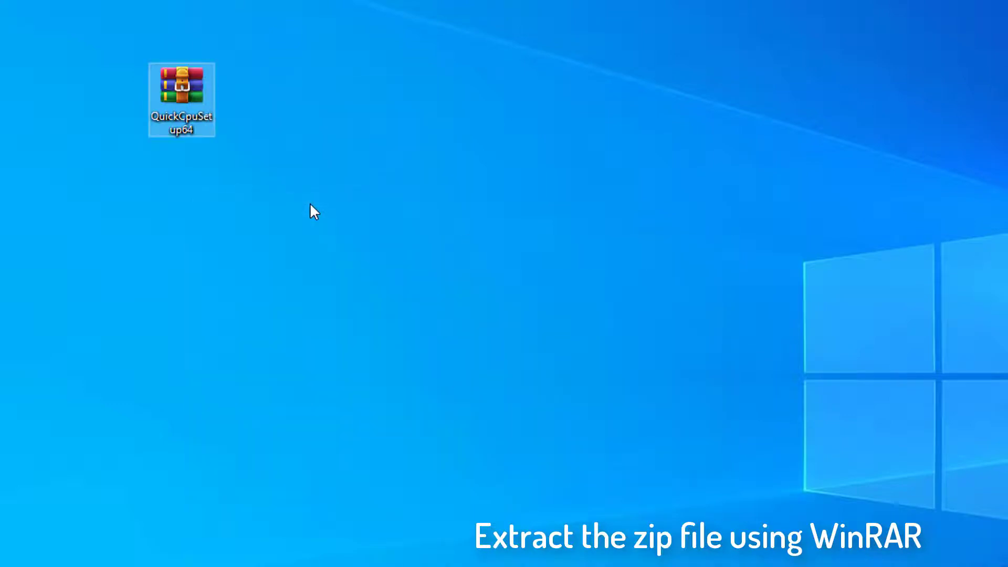
double_click(181, 96)
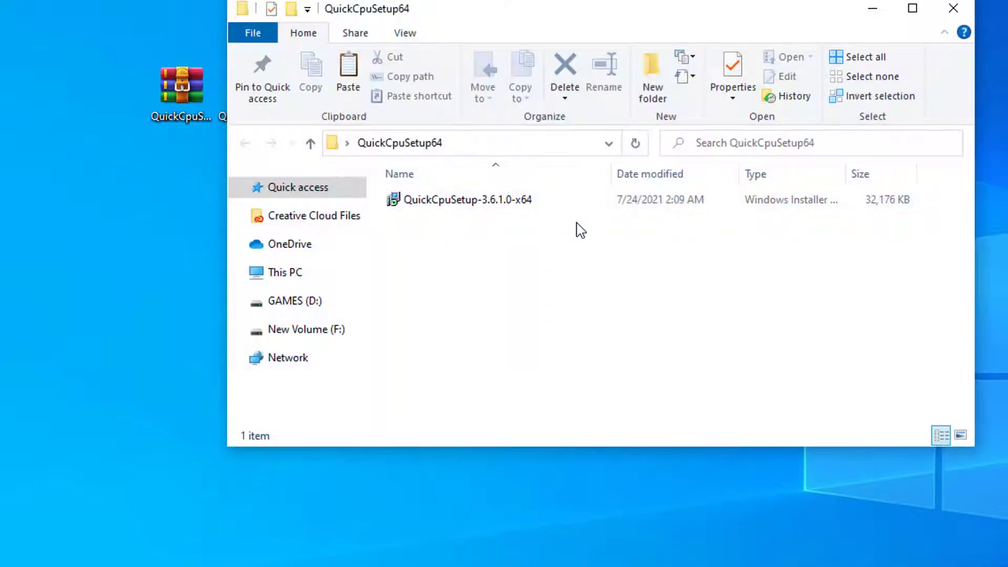
double_click(468, 200)
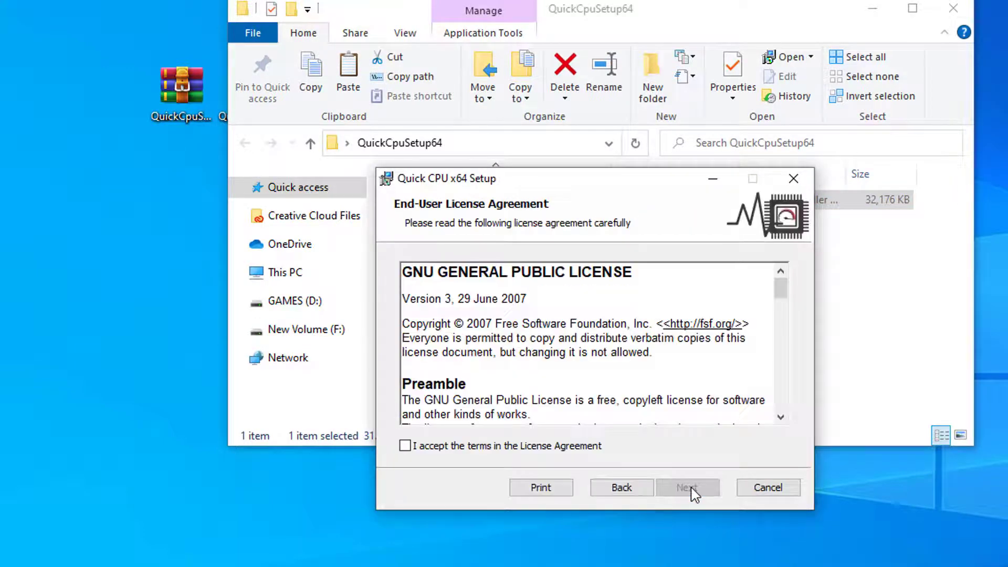
Step: Accept the license, keep the default install folder and finish the Quick CPU x64 setup
left_click(687, 487)
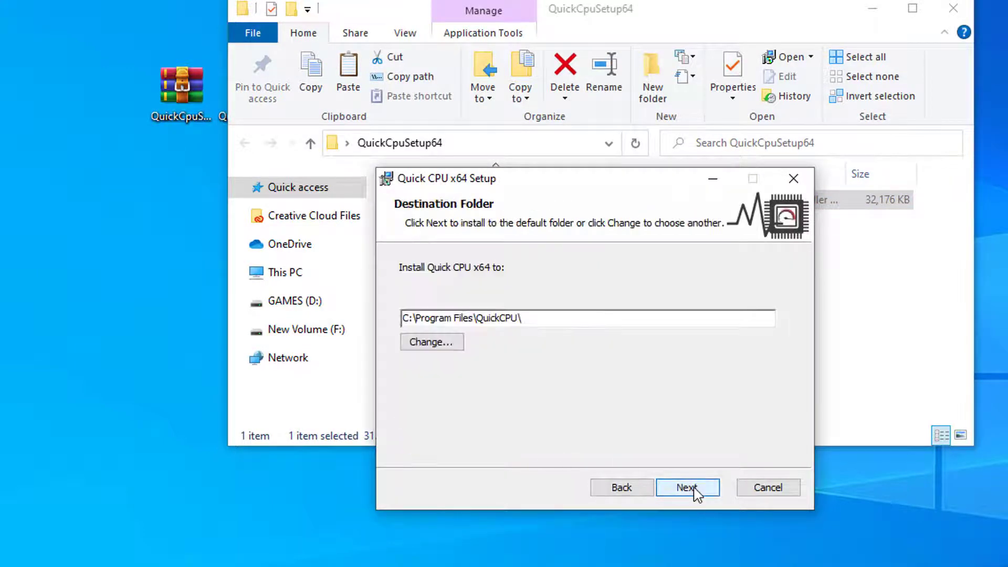
left_click(687, 487)
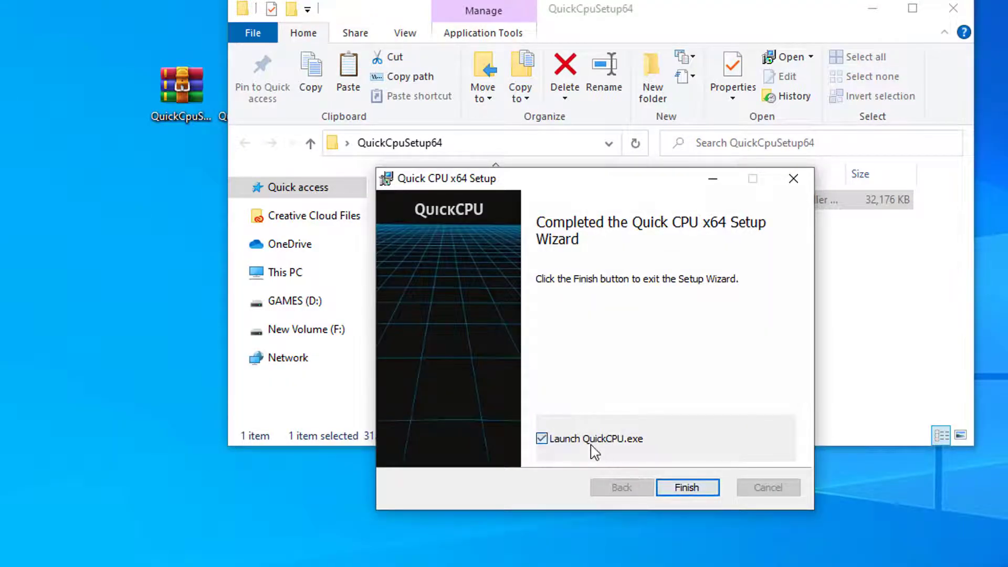
left_click(687, 487)
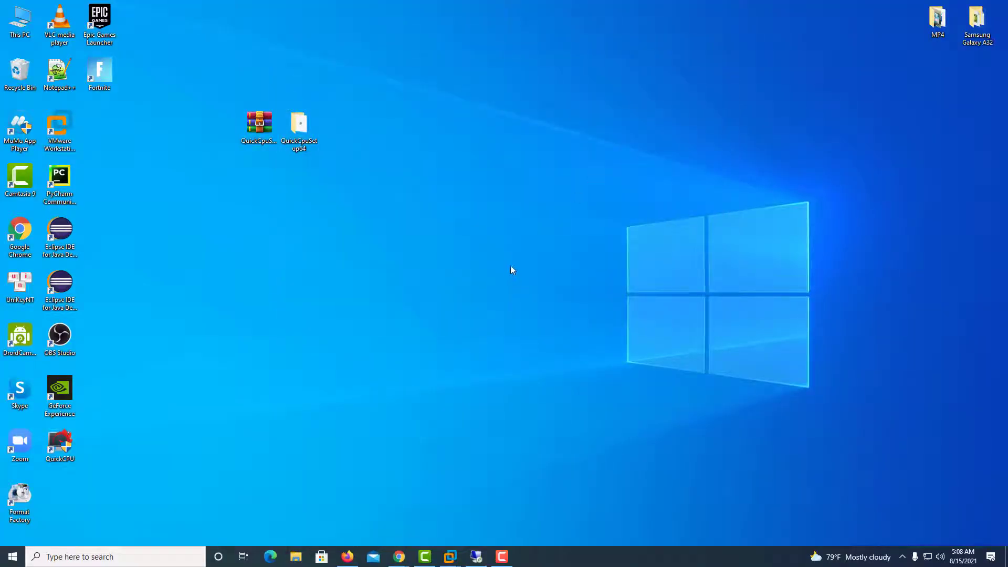
left_click_drag(59, 442, 219, 181)
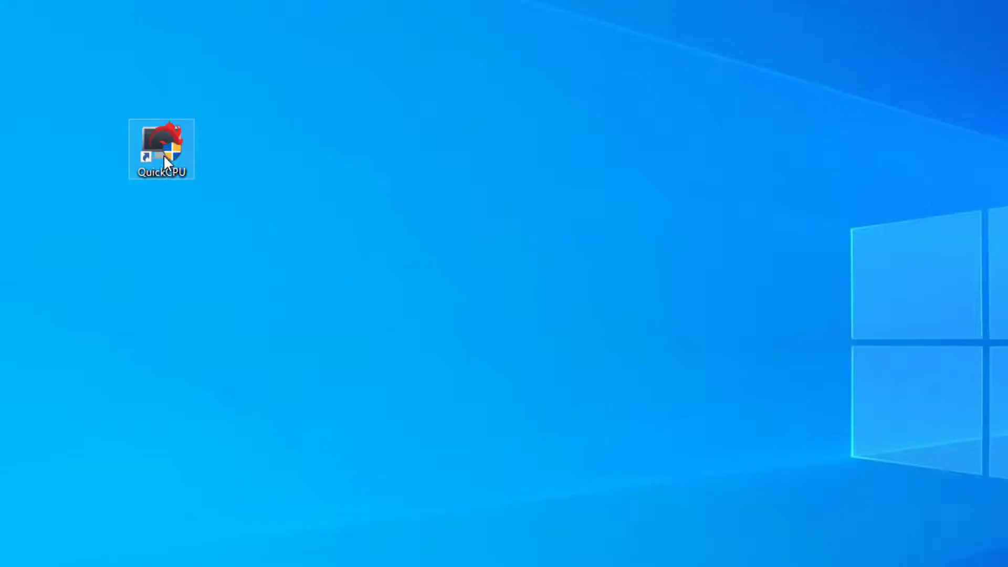
Step: Run the QuickCPU desktop shortcut as administrator so its monitoring window appears
right_click(162, 149)
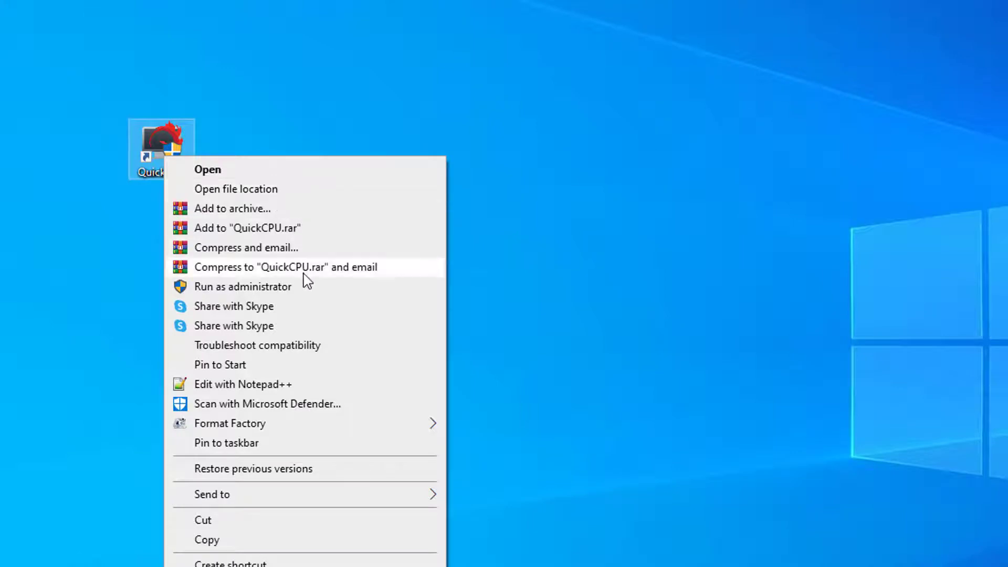
left_click(315, 296)
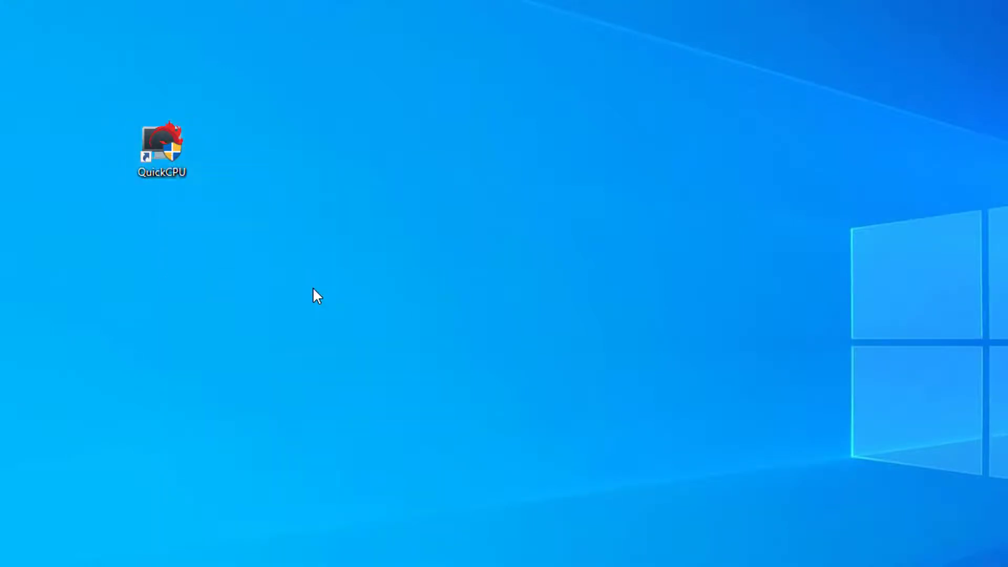
double_click(162, 149)
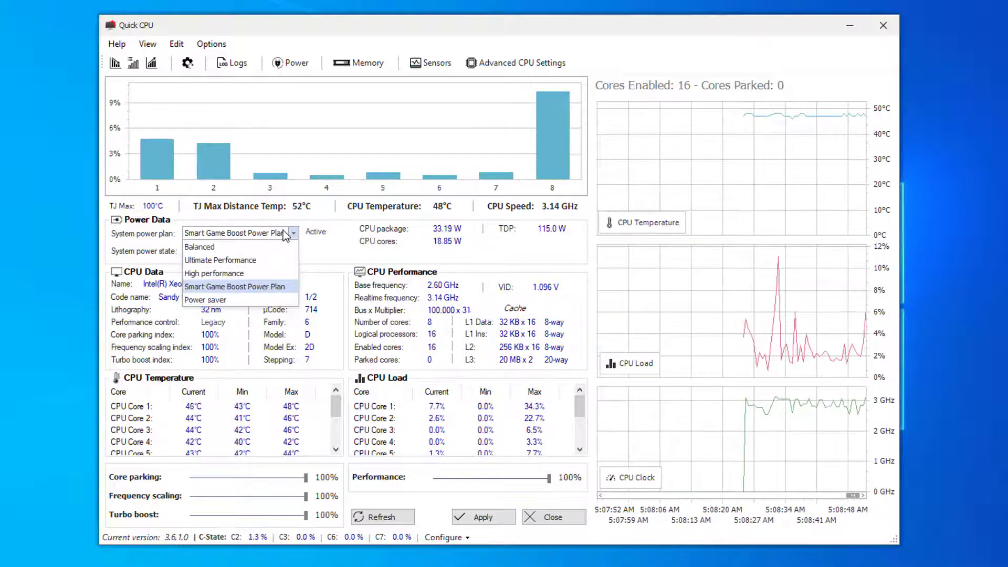
Step: Select Ultimate Performance and raise the frequency scaling and turbo boost sliders to 100%
left_click(220, 259)
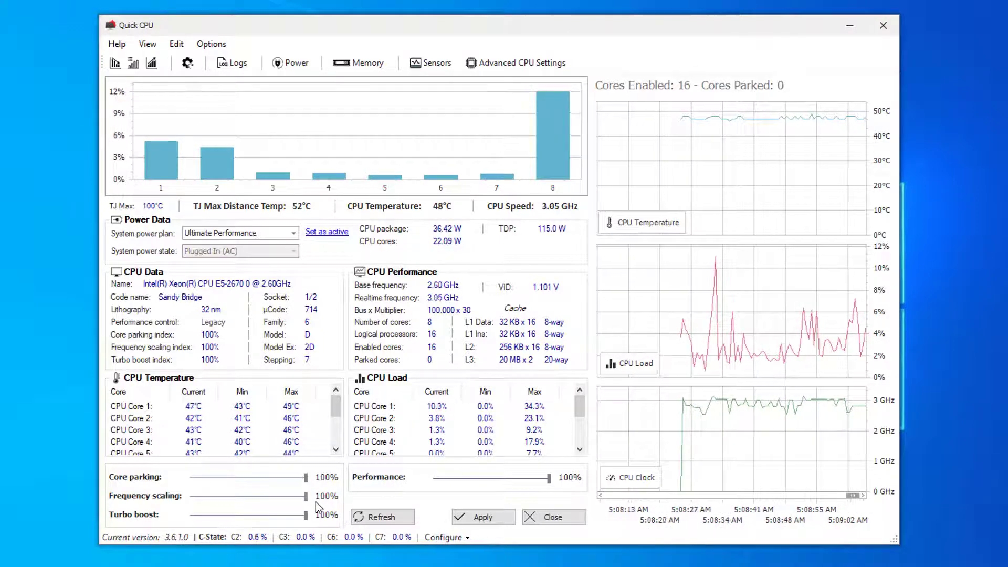
left_click_drag(303, 514, 253, 515)
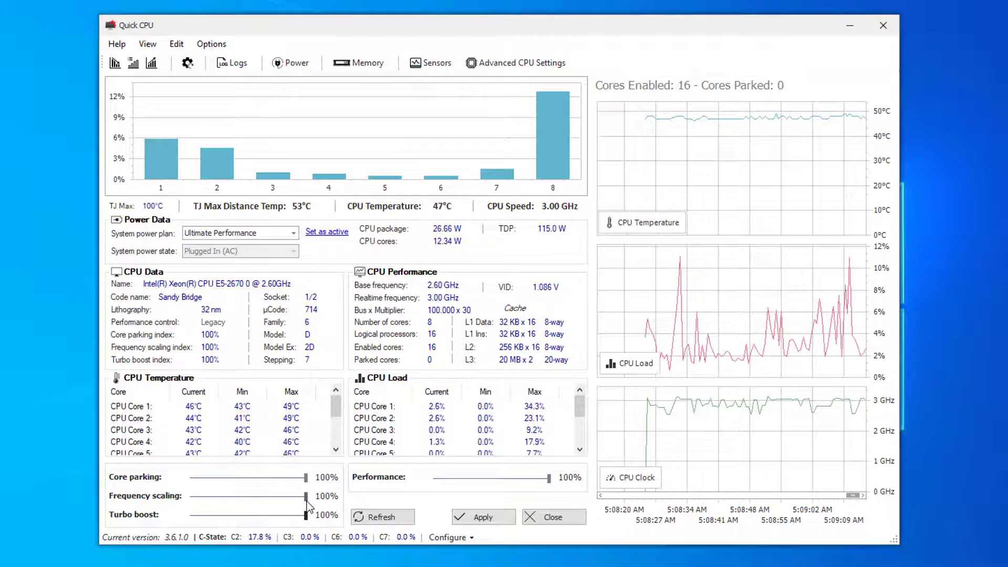
left_click(483, 517)
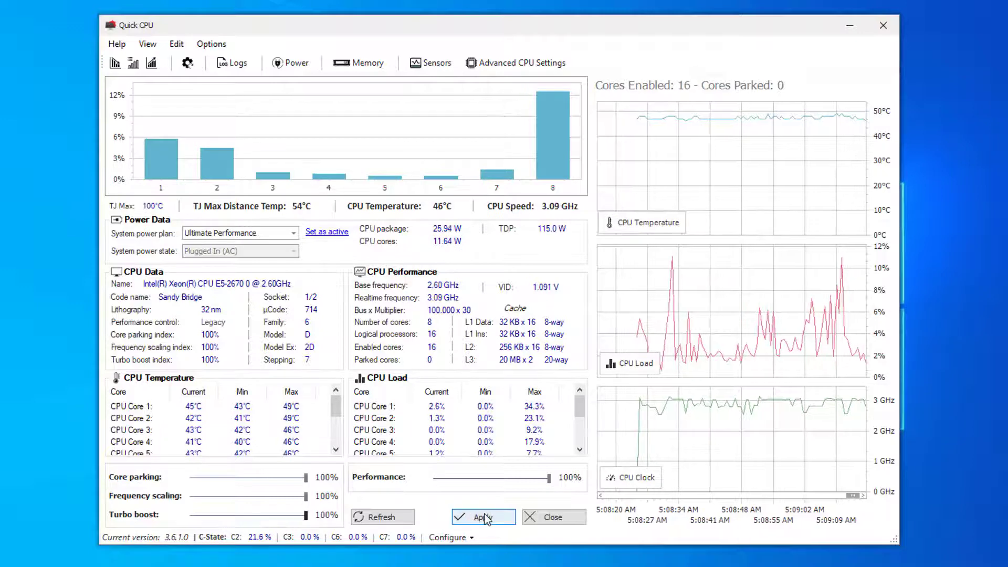
Step: Apply the CPU settings, dismiss the confirmation and close Quick CPU
left_click(483, 516)
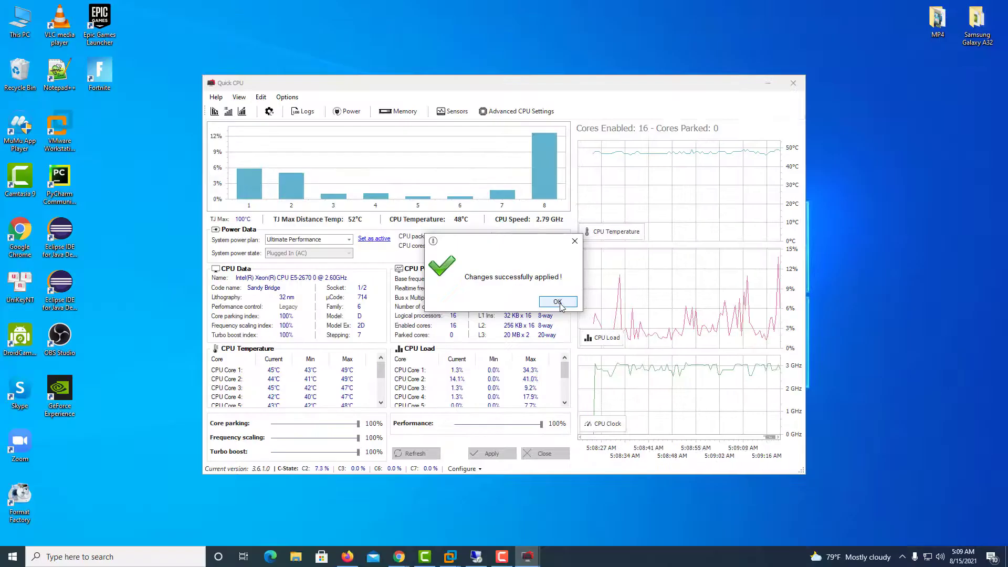
left_click(557, 302)
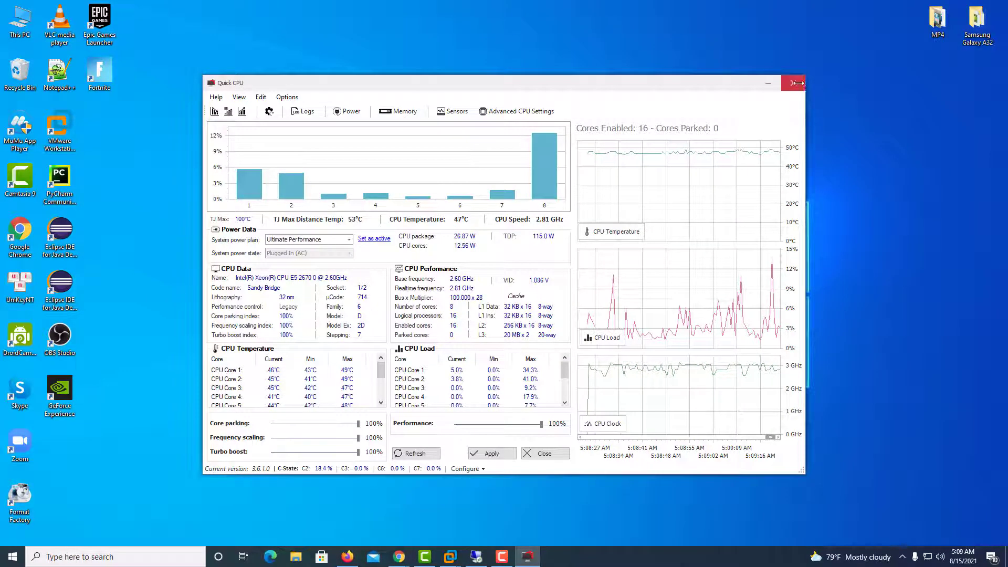
left_click(794, 82)
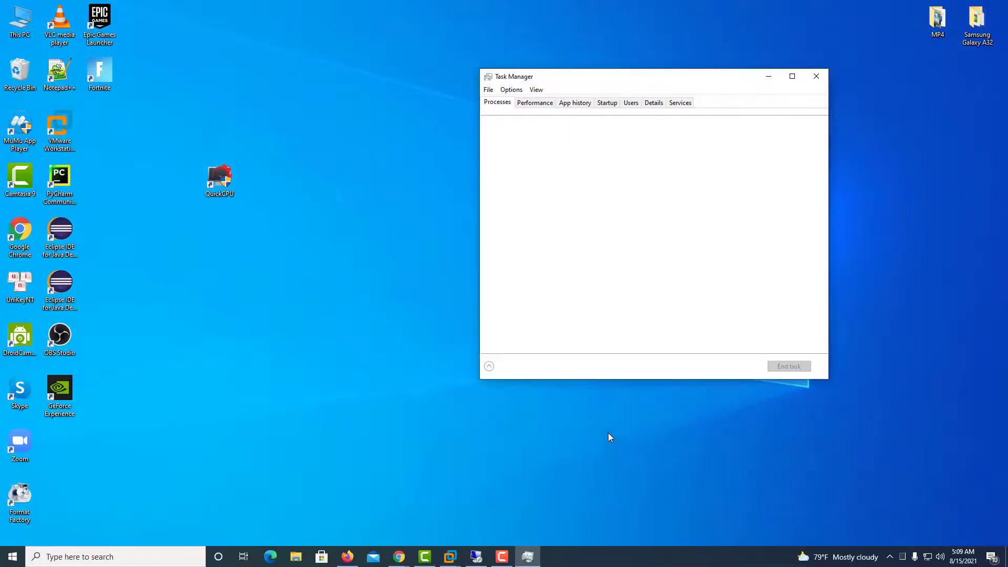
Step: Show the CPU performance readout in Task Manager for the Xeon E5-2670
left_click(534, 102)
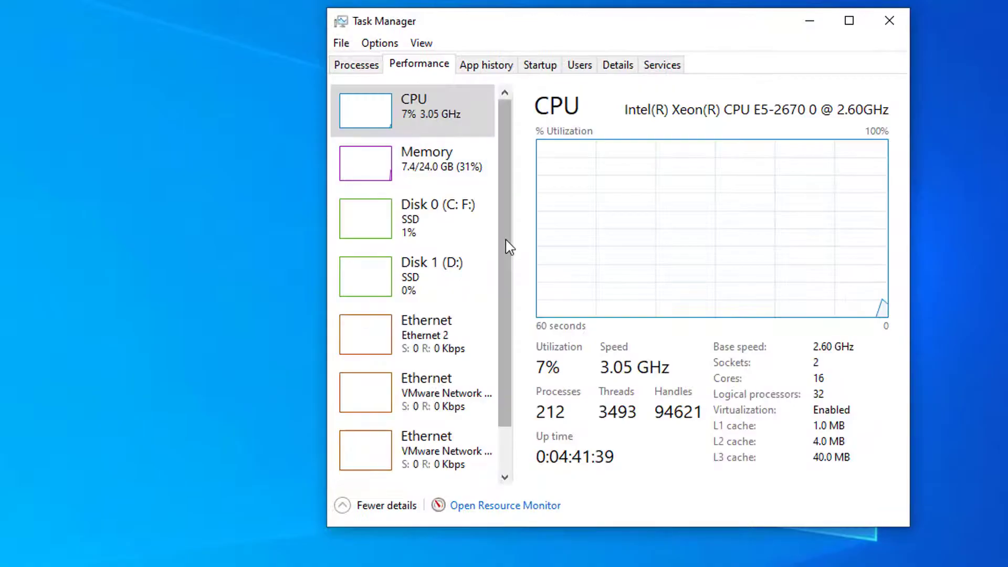
scroll("down", 3)
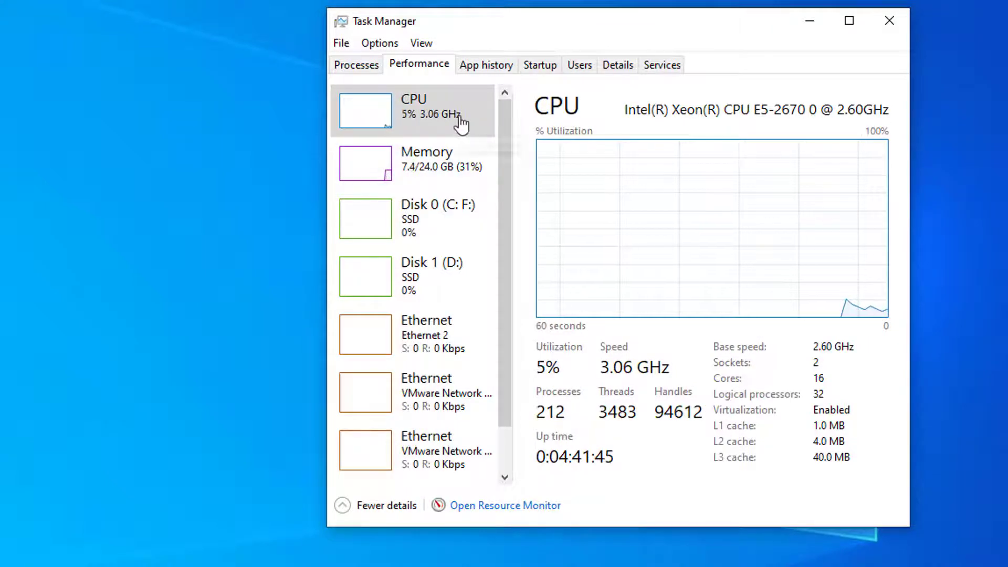
mouse_move(464, 127)
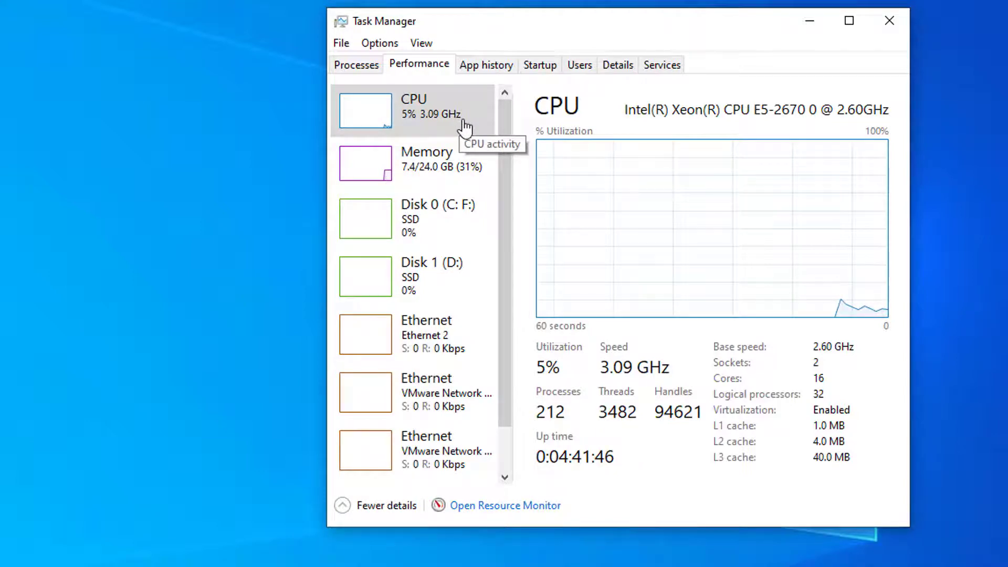